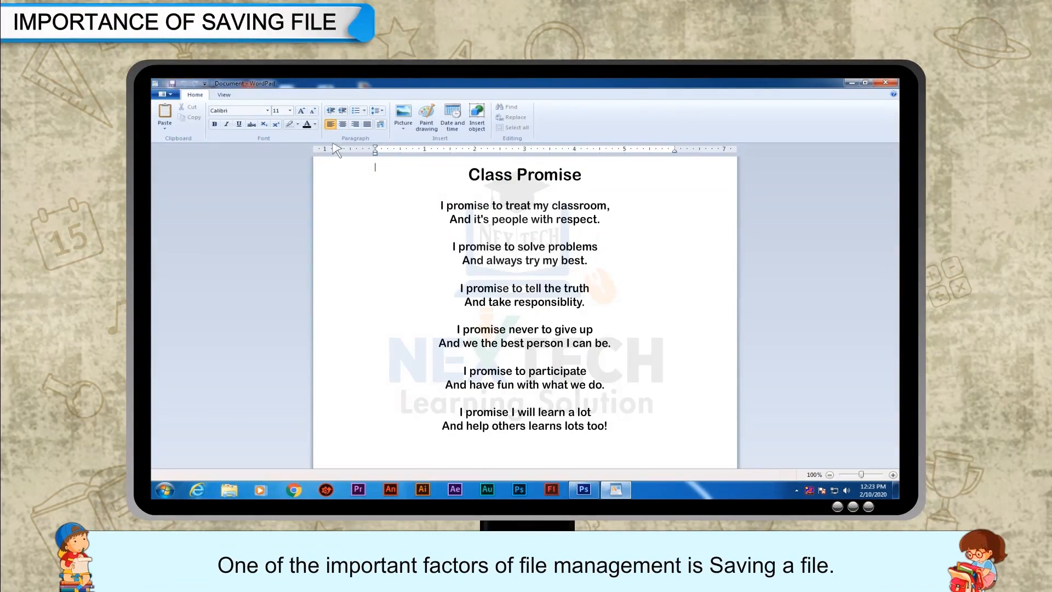
# Show WordPad's file commands with the recent documents list
pyautogui.click(162, 94)
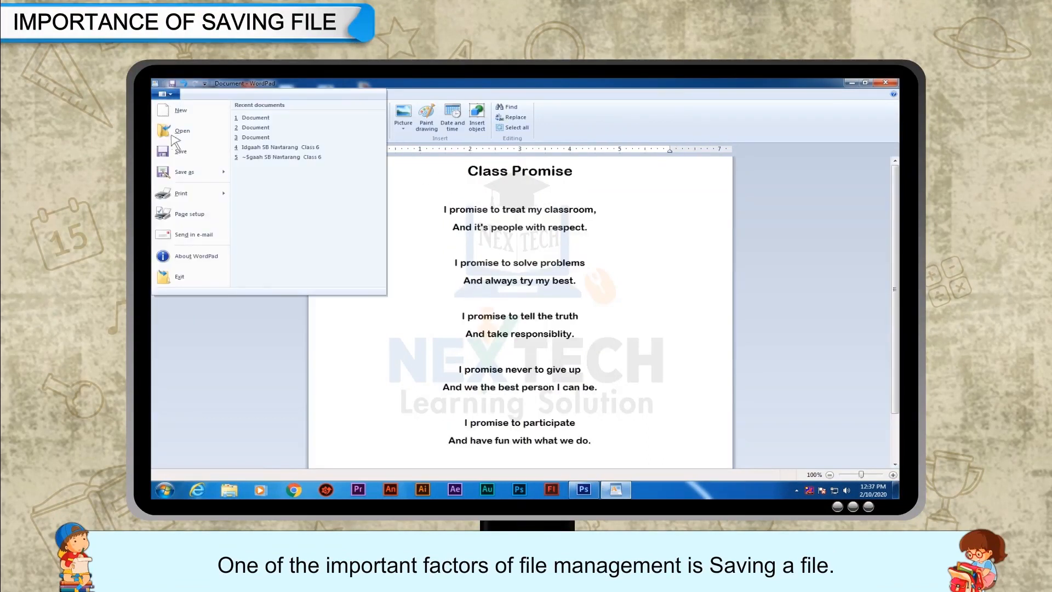
# Reopen the saved 'Class Promise' document from the Documents library into the editor
pyautogui.click(182, 131)
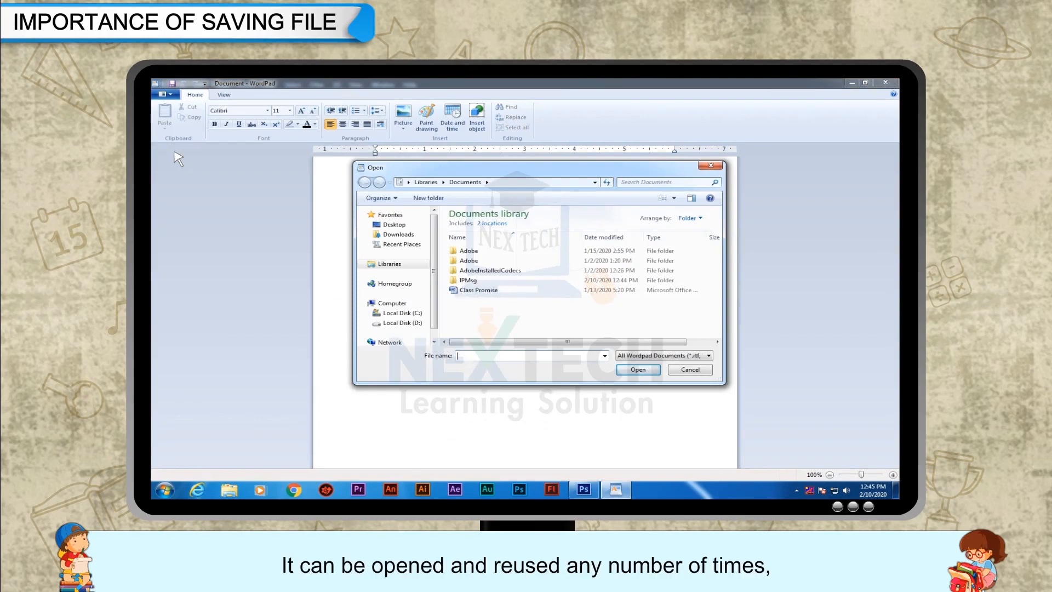
pyautogui.click(479, 289)
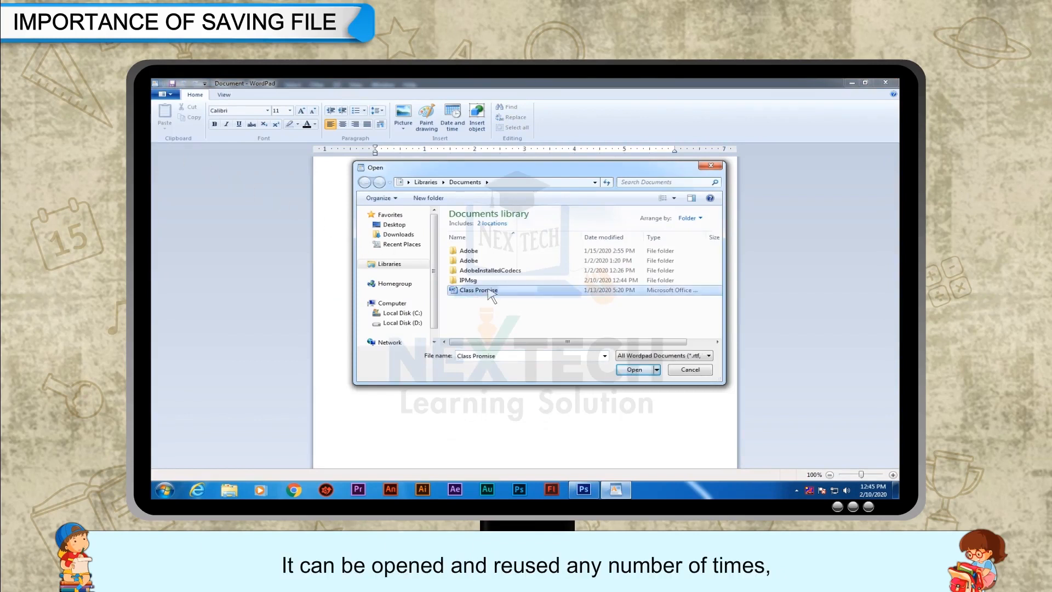
pyautogui.click(634, 369)
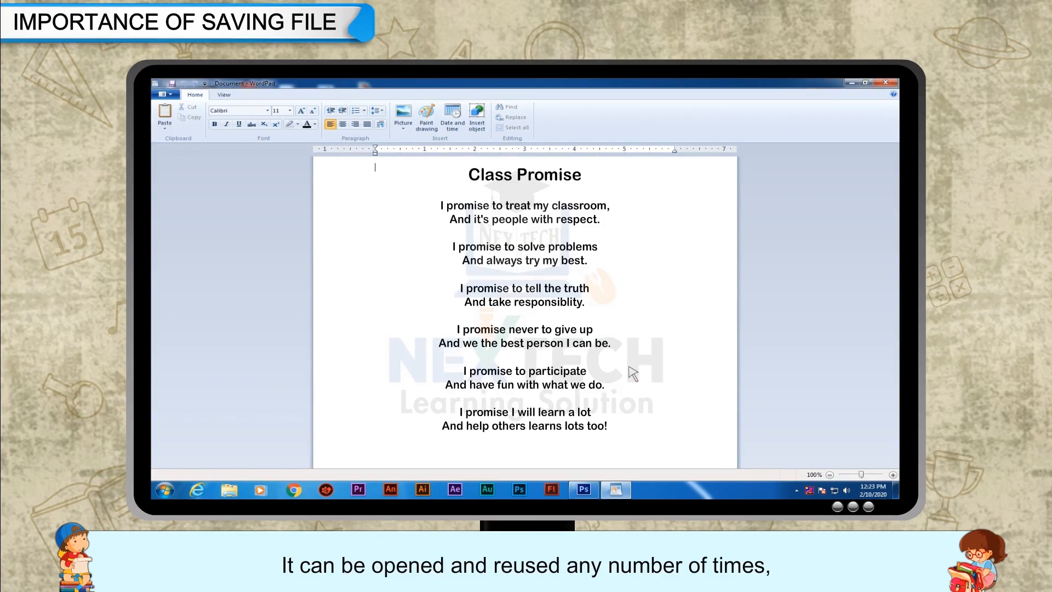